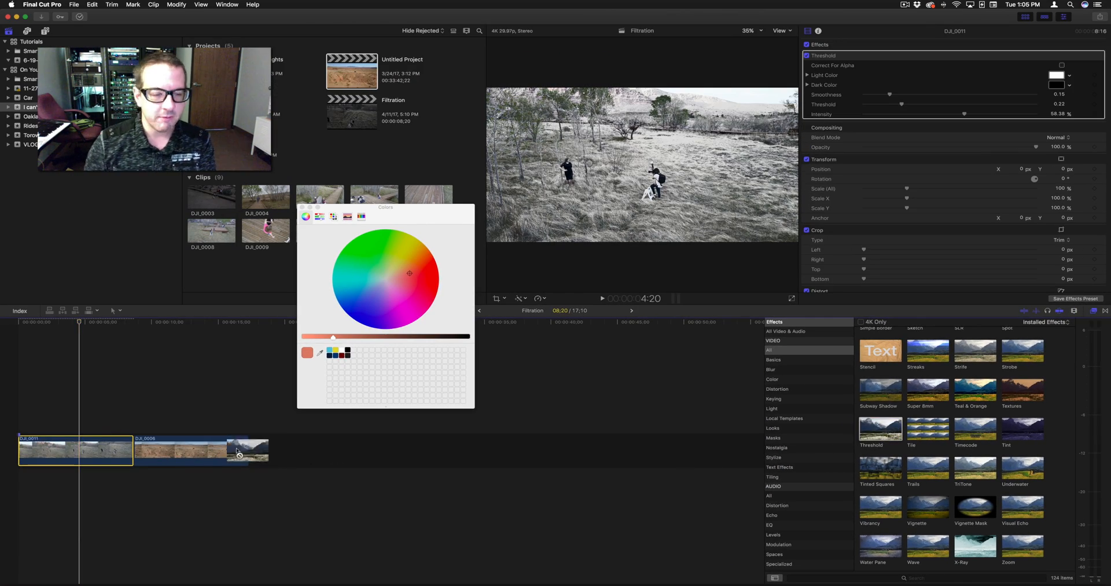
# Preview the desert clip later in the timeline, then return to the field clip.
pyautogui.click(180, 322)
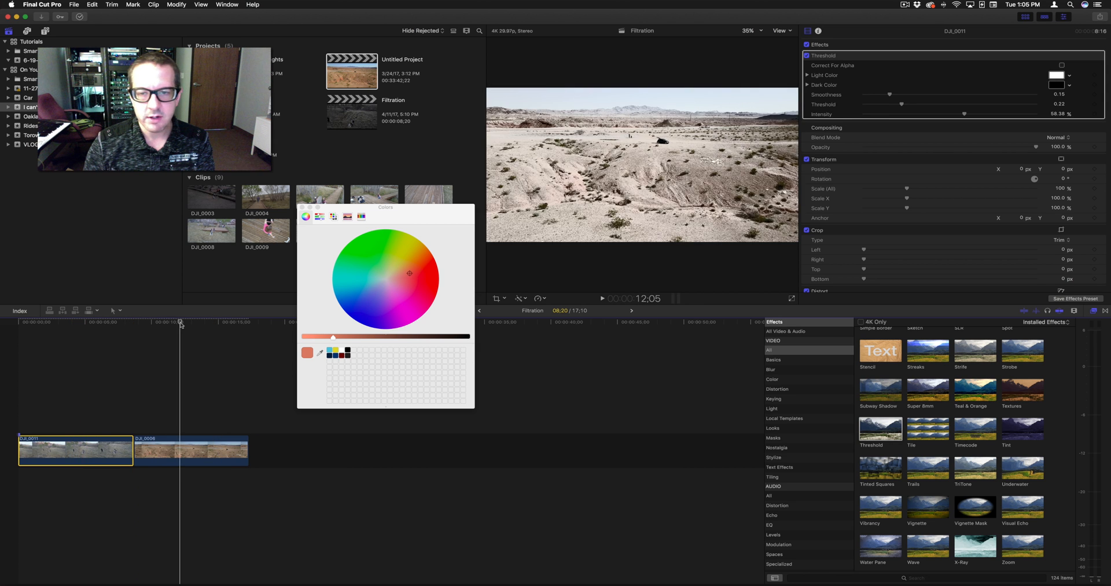
pyautogui.click(103, 322)
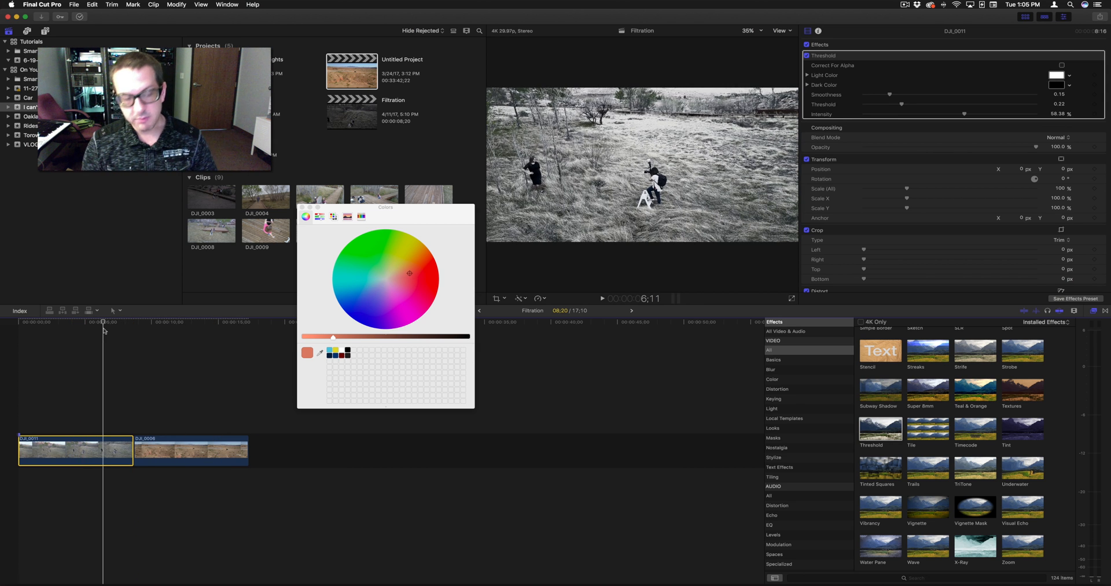
pyautogui.click(149, 322)
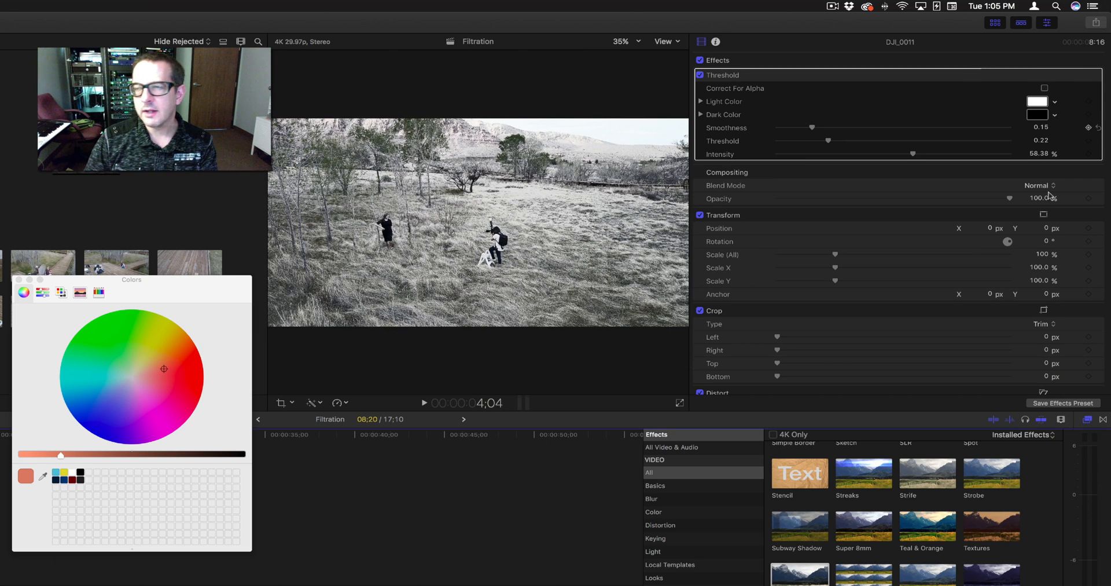
# Set the Threshold light colour to pink and the dark colour to dark blue.
pyautogui.click(167, 398)
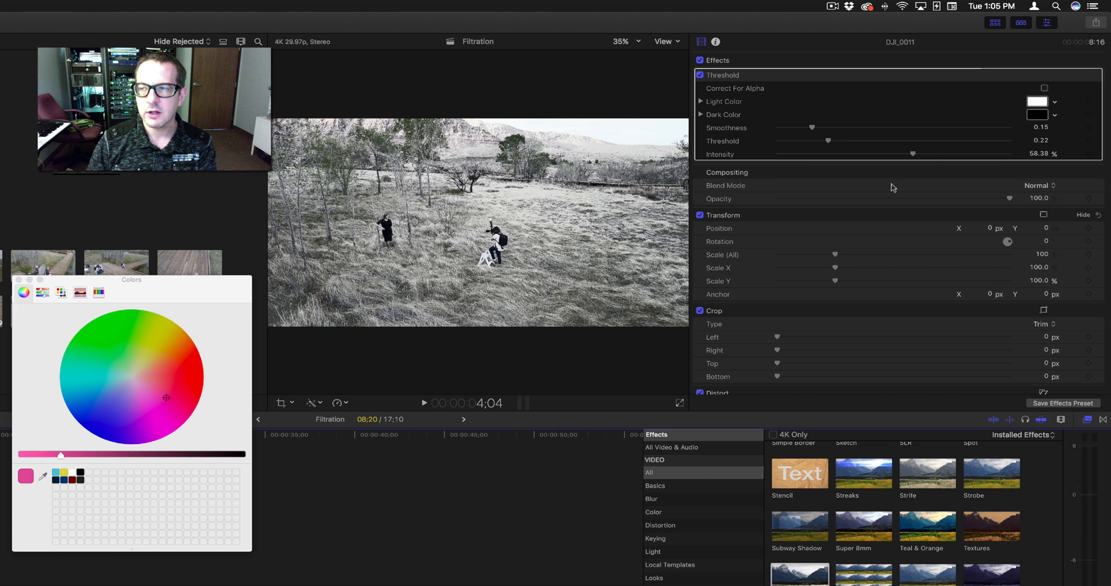
pyautogui.click(151, 377)
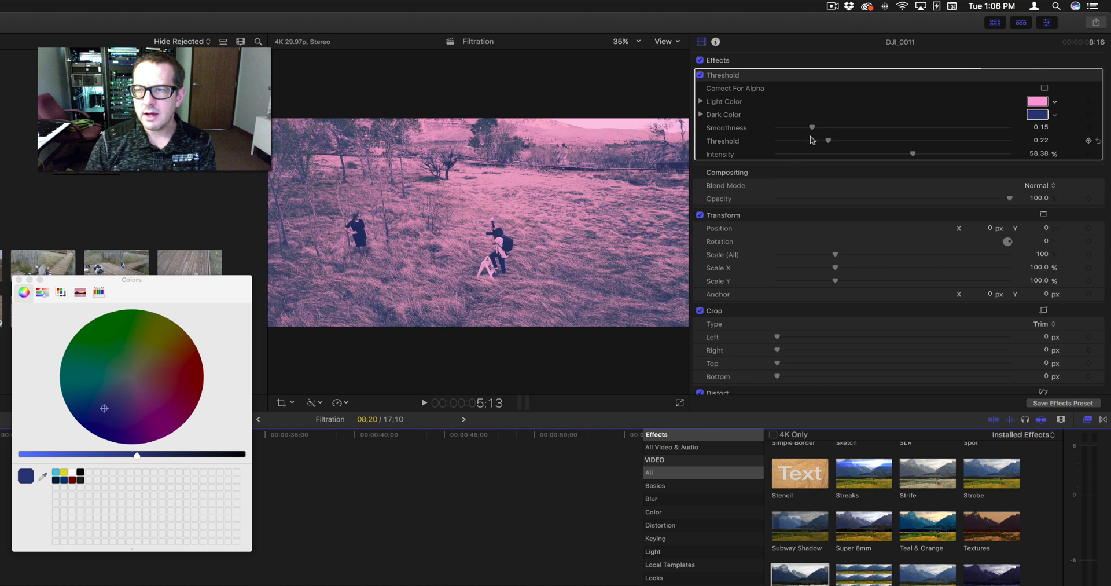
# Lower the smoothness for harder edges and settle the threshold at about 0.3.
pyautogui.moveTo(813, 127); pyautogui.dragTo(785, 128)
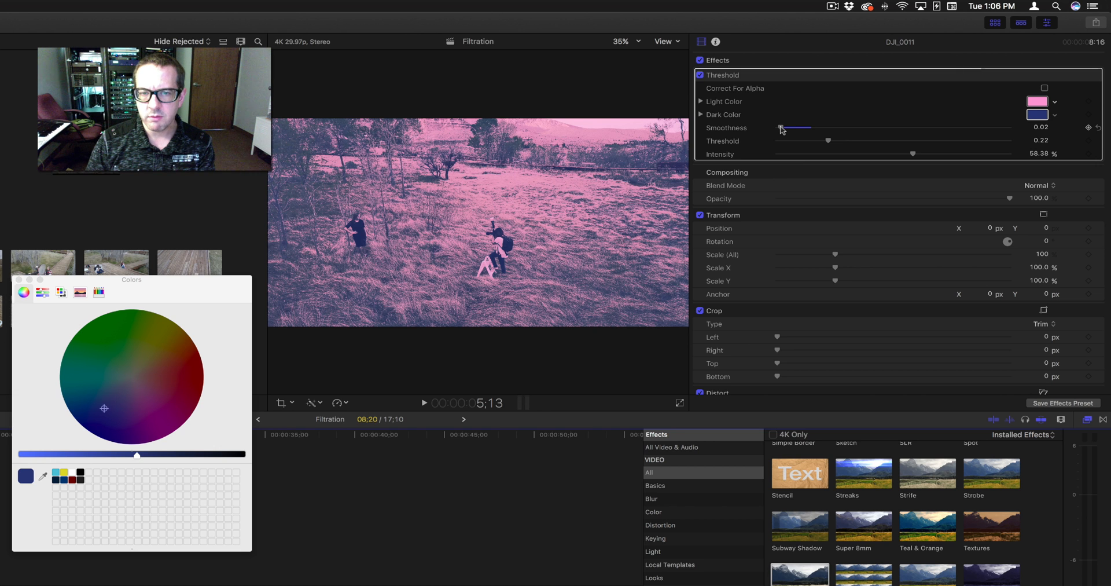
pyautogui.moveTo(783, 127); pyautogui.dragTo(811, 127)
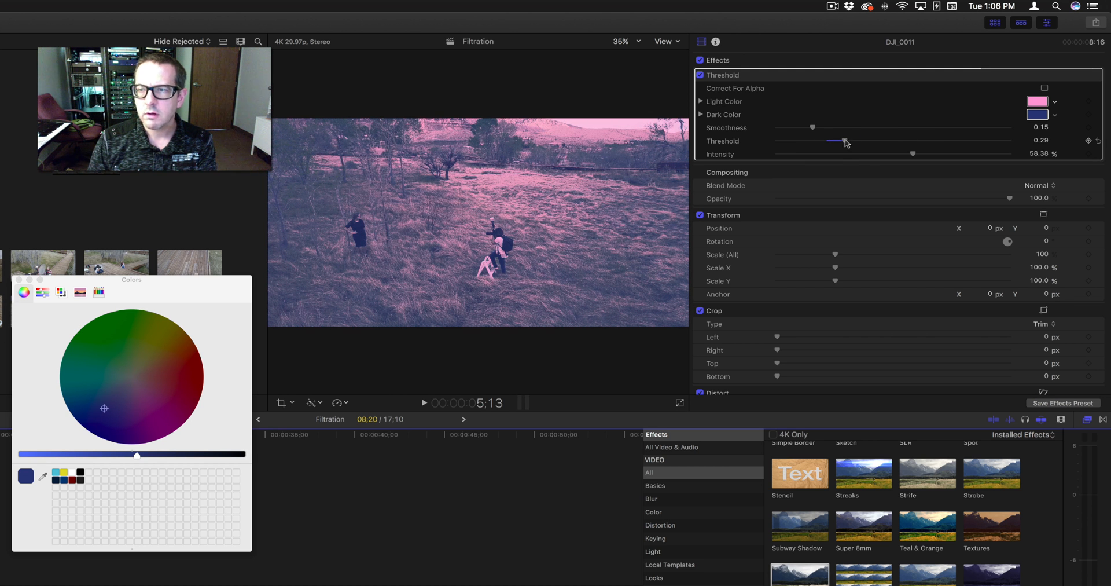
pyautogui.moveTo(842, 142); pyautogui.dragTo(802, 142)
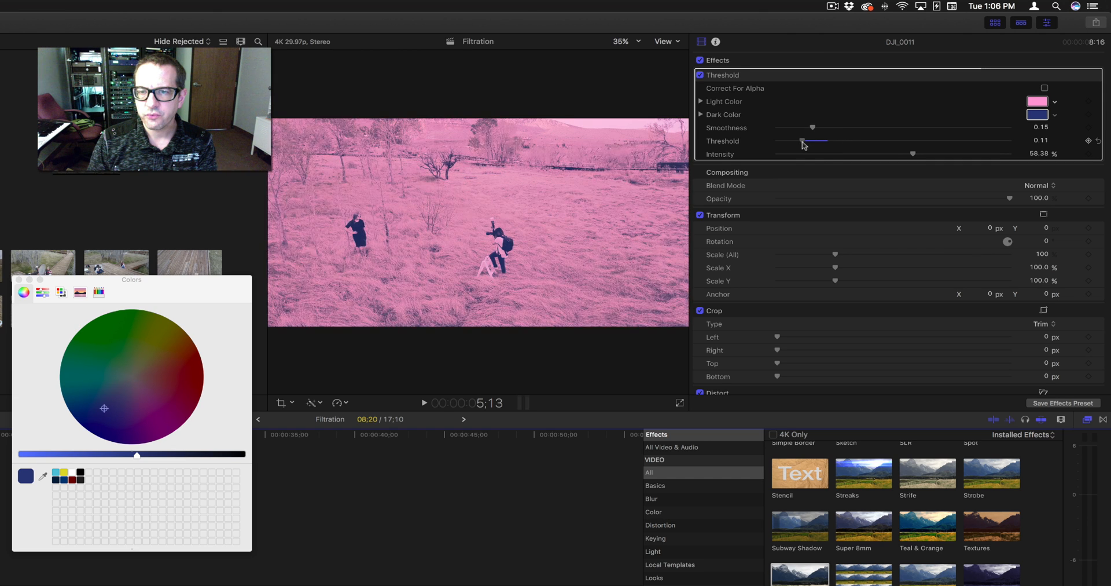
pyautogui.moveTo(803, 142); pyautogui.dragTo(824, 141)
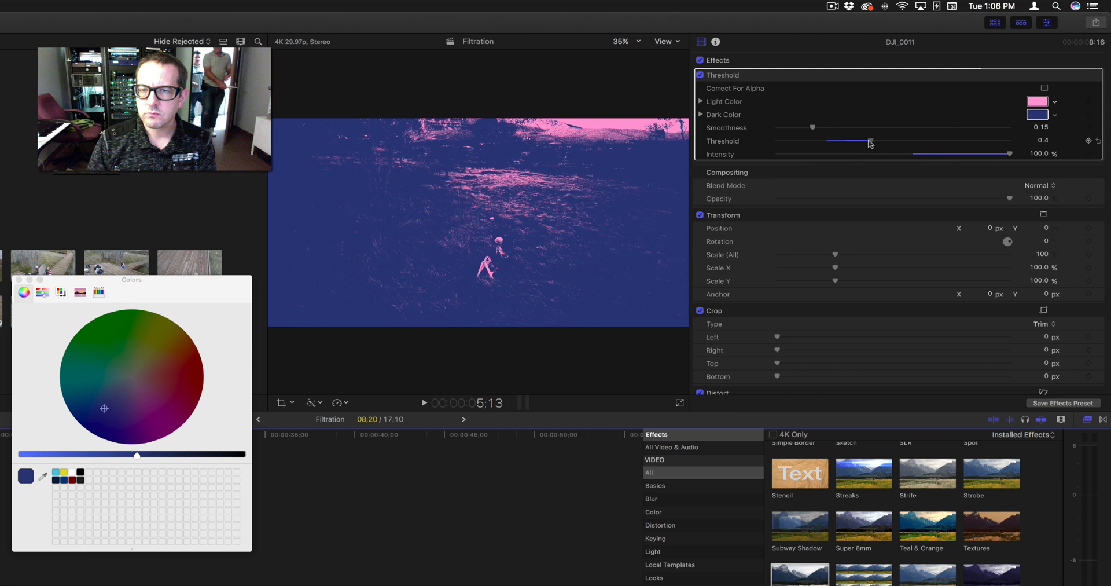
pyautogui.moveTo(871, 141); pyautogui.dragTo(844, 142)
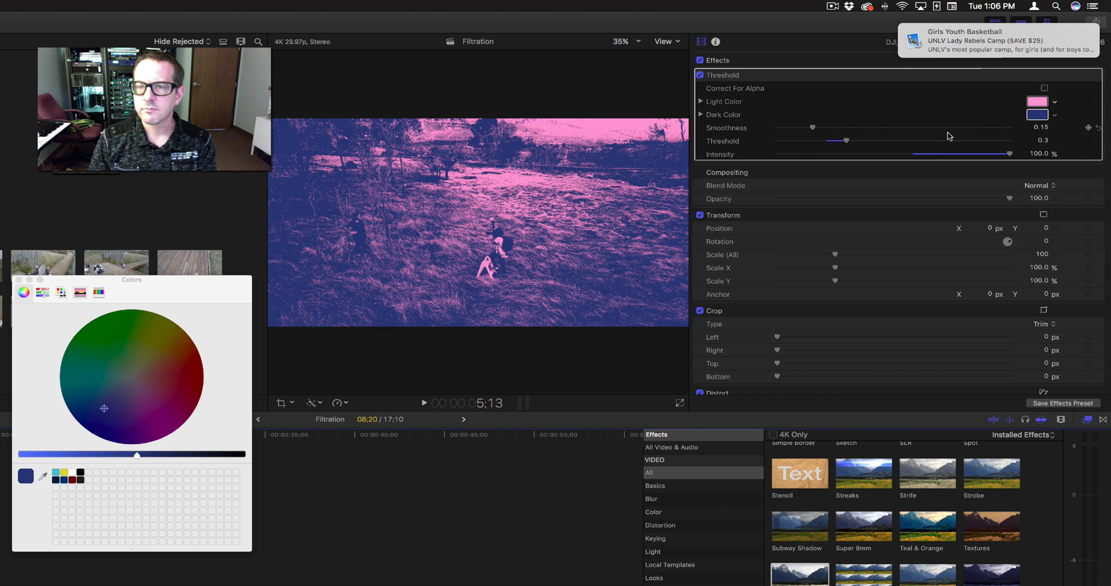
# Raise the smoothness slightly and push the intensity to full.
pyautogui.moveTo(795, 127); pyautogui.dragTo(815, 128)
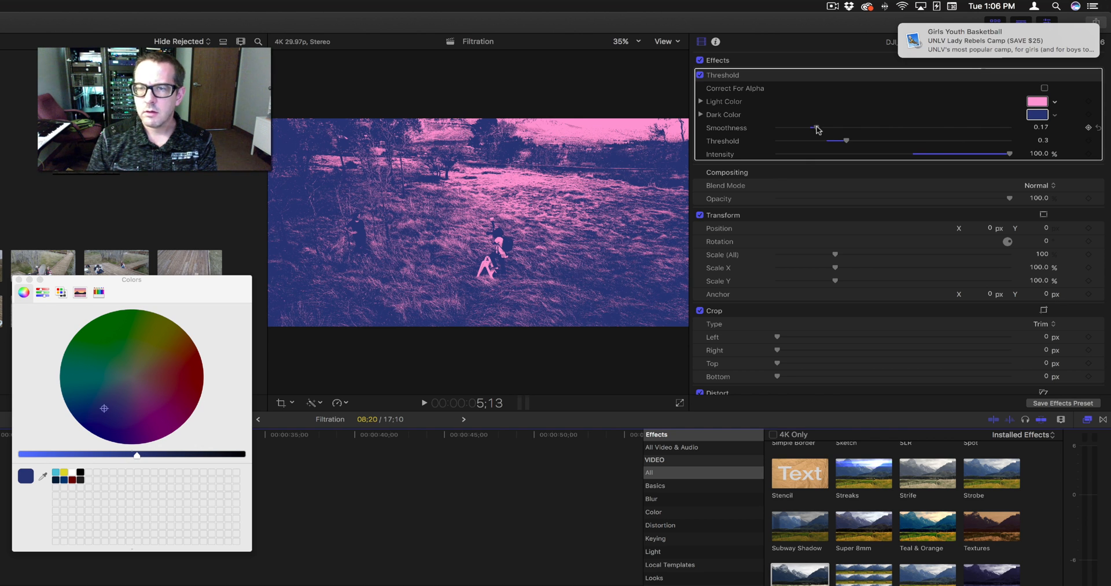
pyautogui.moveTo(815, 127); pyautogui.dragTo(891, 128)
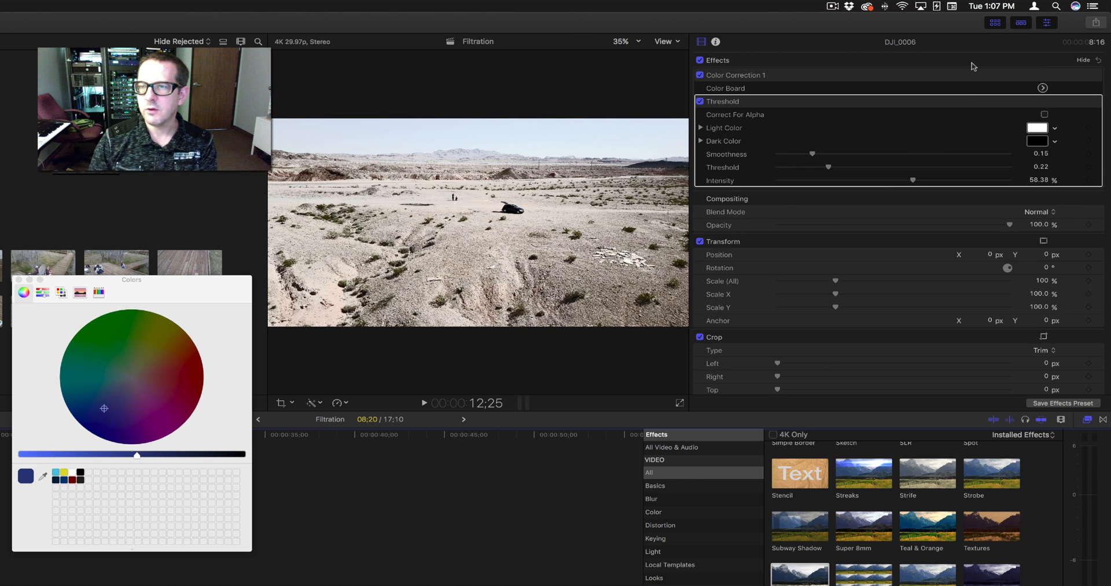
# Tint the desert clip green in the highlights and red in the shadows with a higher threshold.
pyautogui.click(123, 362)
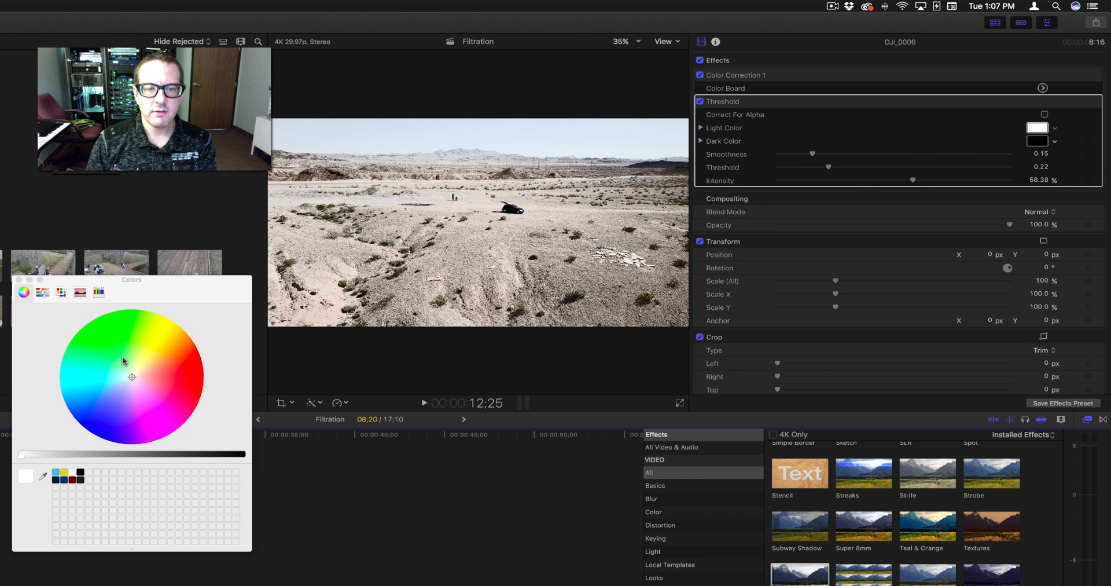
pyautogui.click(97, 338)
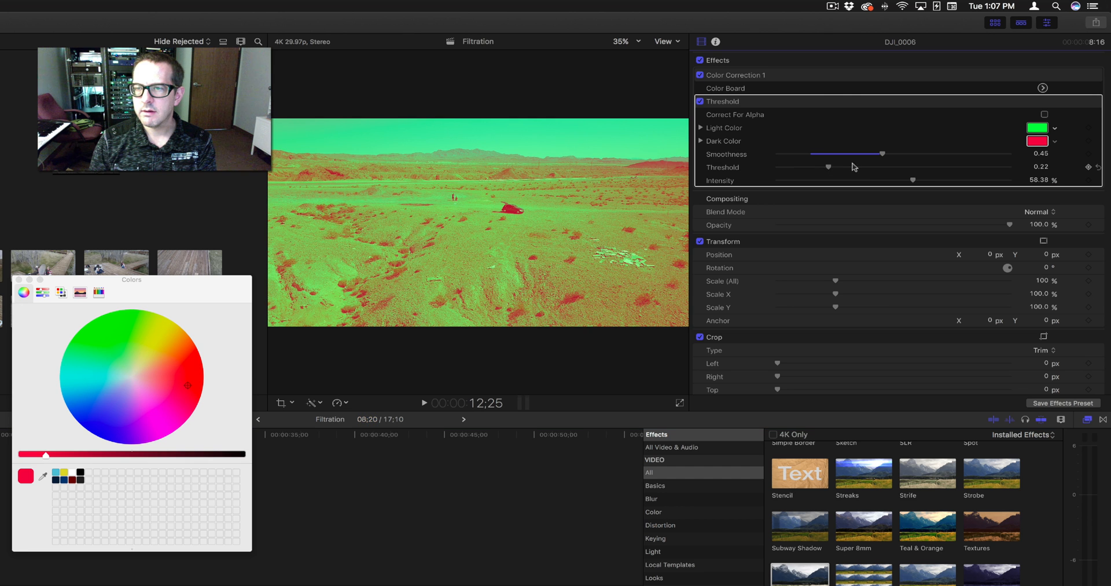
pyautogui.moveTo(828, 167); pyautogui.dragTo(864, 167)
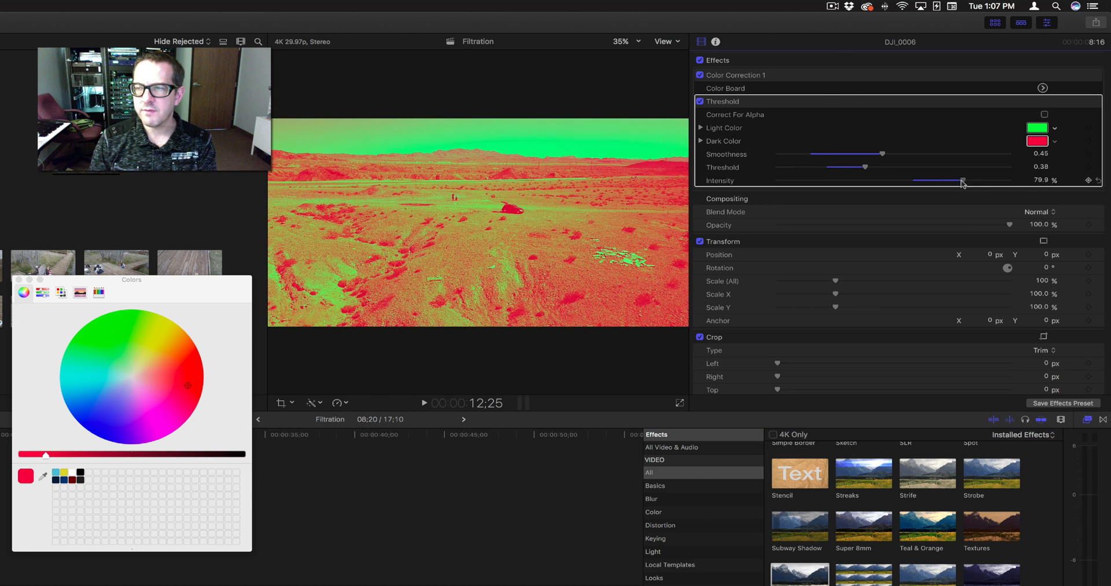
# Blend the tint down to roughly 37% intensity so the footage shows through.
pyautogui.moveTo(962, 180); pyautogui.dragTo(842, 181)
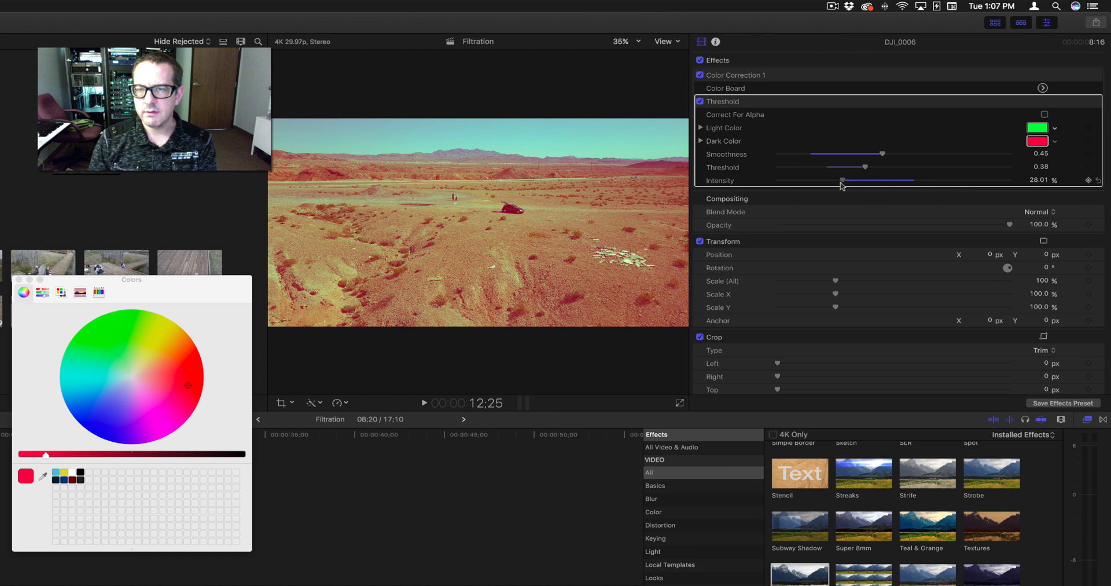
pyautogui.moveTo(841, 180); pyautogui.dragTo(863, 181)
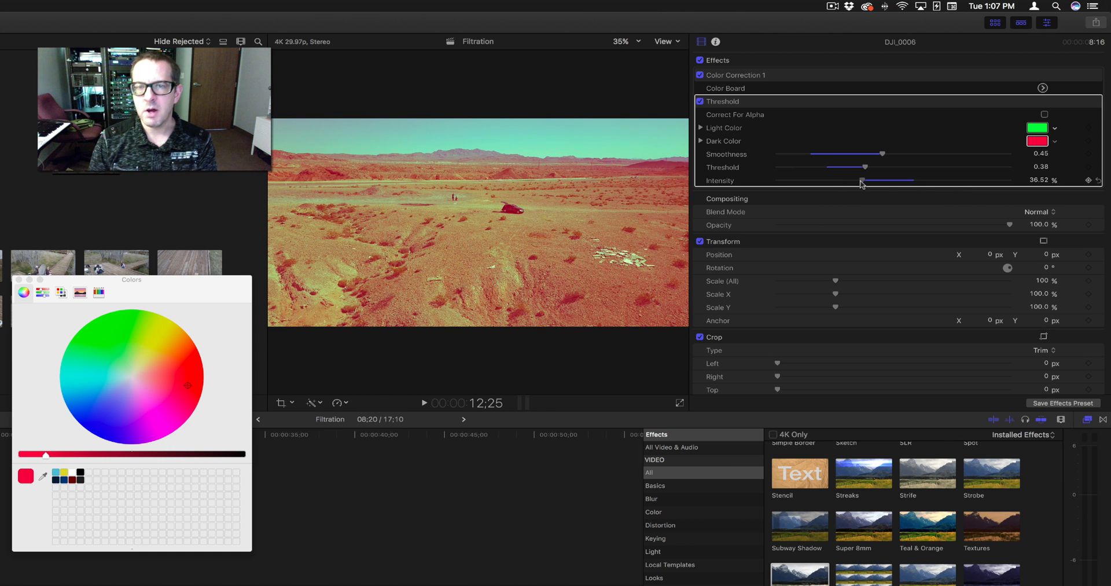
pyautogui.moveTo(861, 181); pyautogui.dragTo(873, 181)
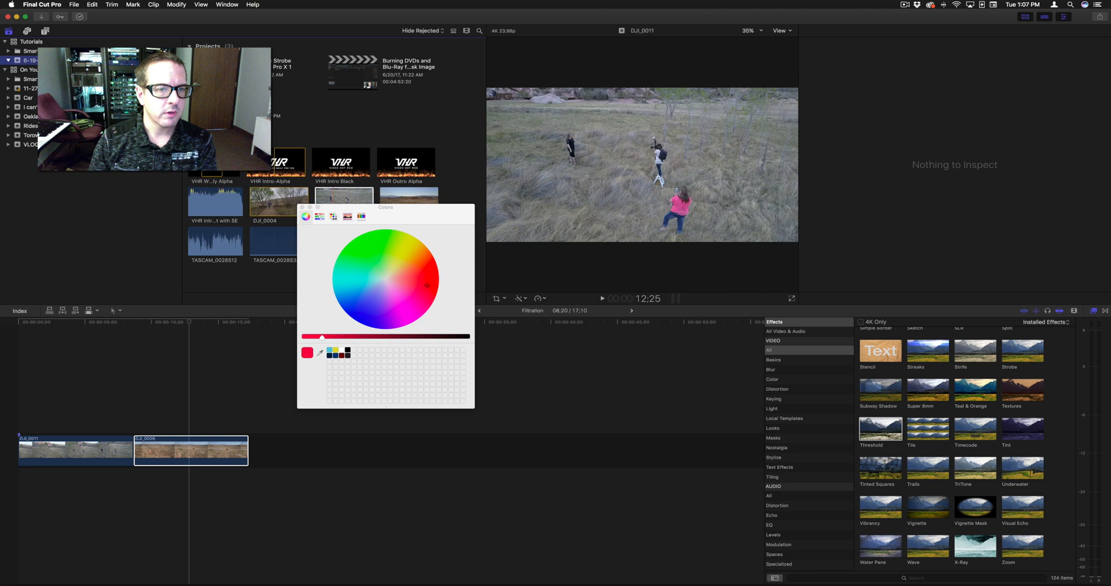
# Remove the VHR Outro Alpha title from above the drone clips.
pyautogui.click(406, 164)
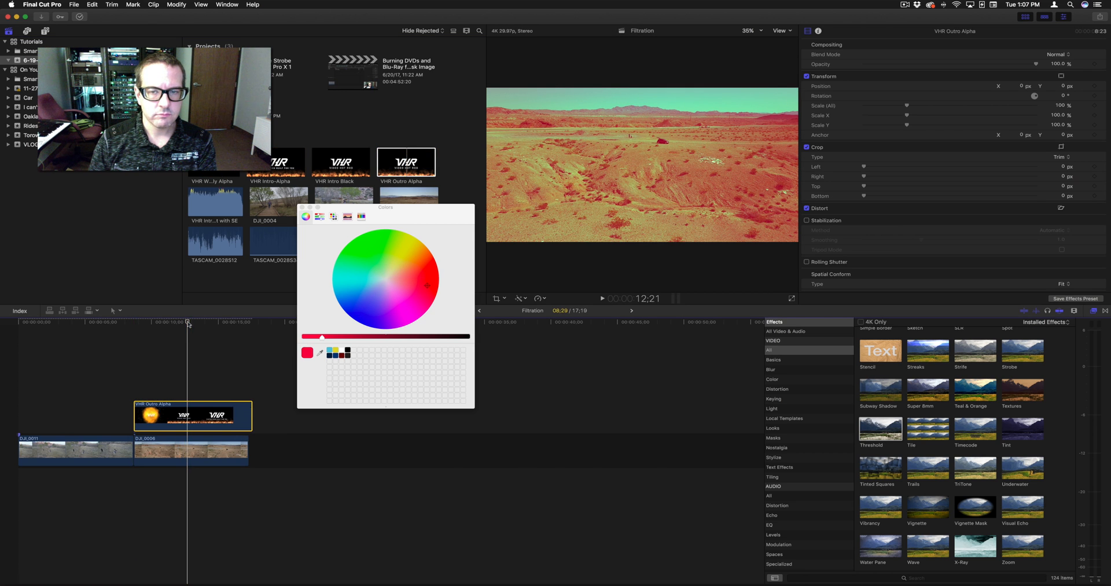
pyautogui.moveTo(188, 322); pyautogui.dragTo(227, 322)
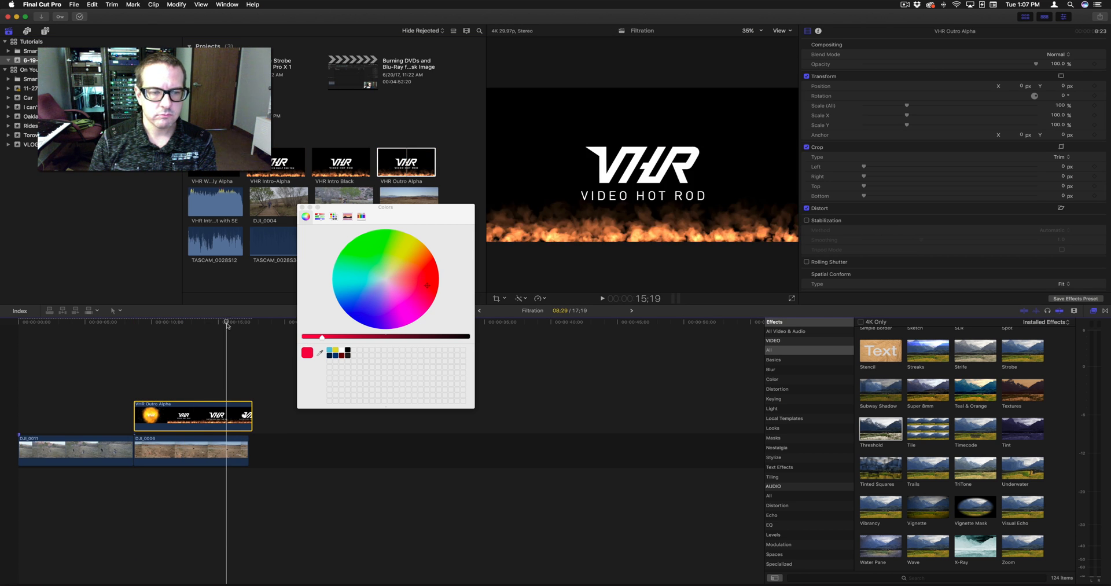
pyautogui.click(143, 322)
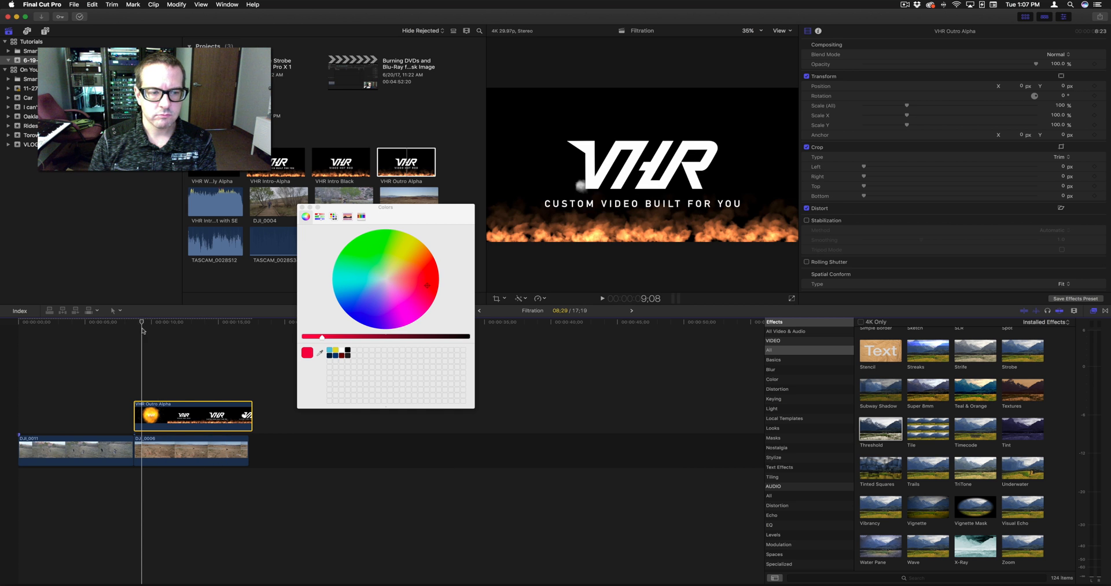
pyautogui.click(191, 450)
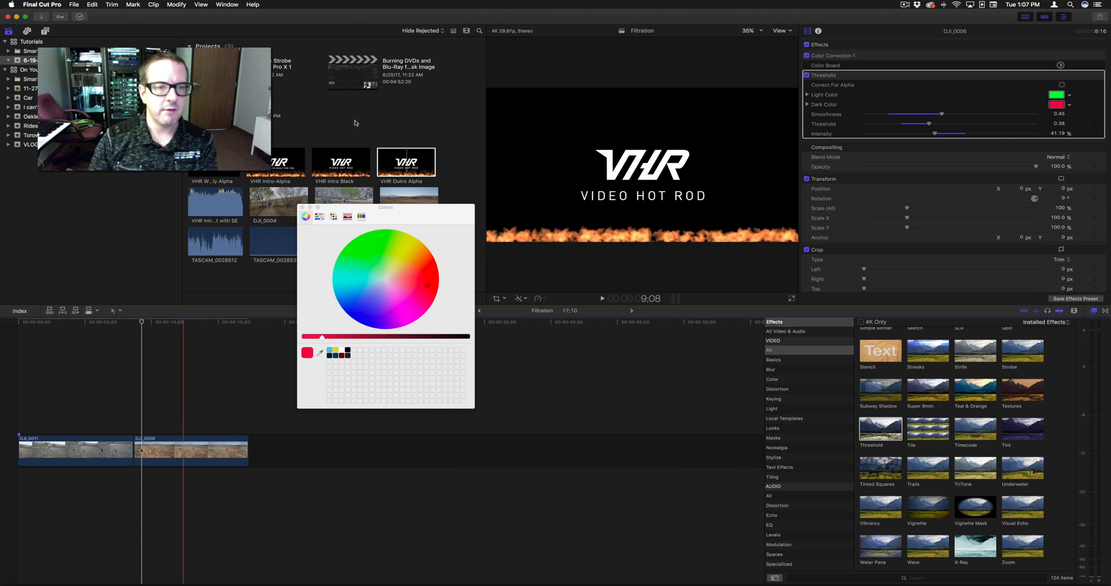
pyautogui.click(215, 161)
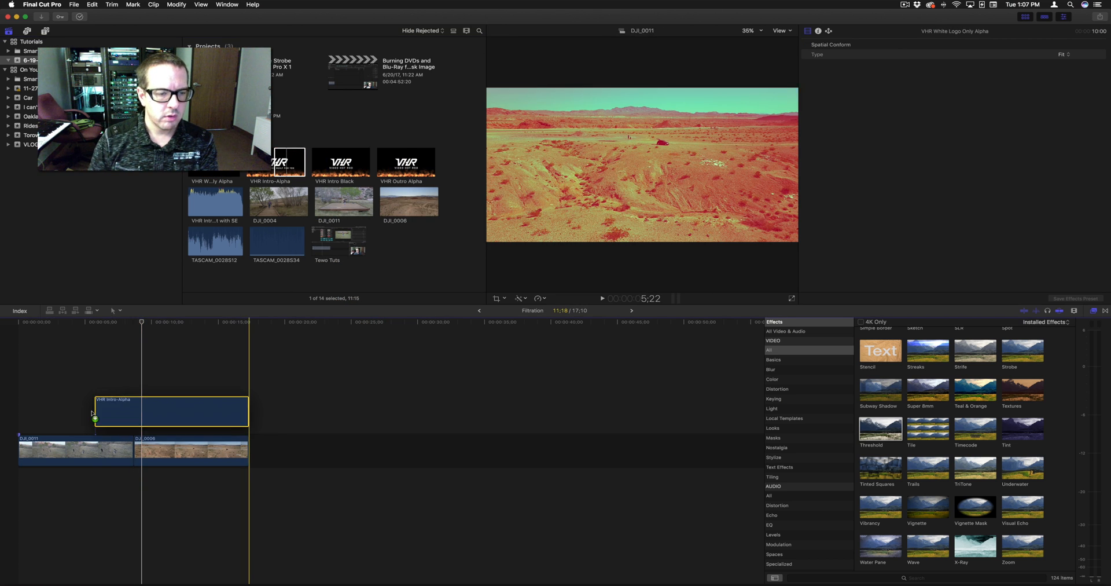
# Place the VHR Intro-Alpha title above the drone clips in its stead.
pyautogui.click(170, 414)
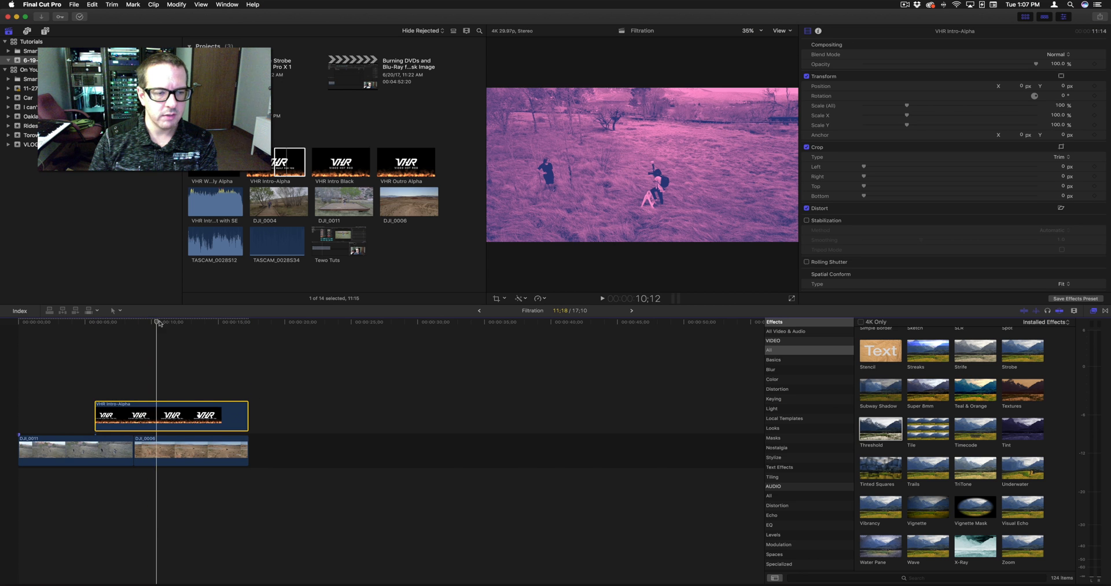
pyautogui.click(180, 322)
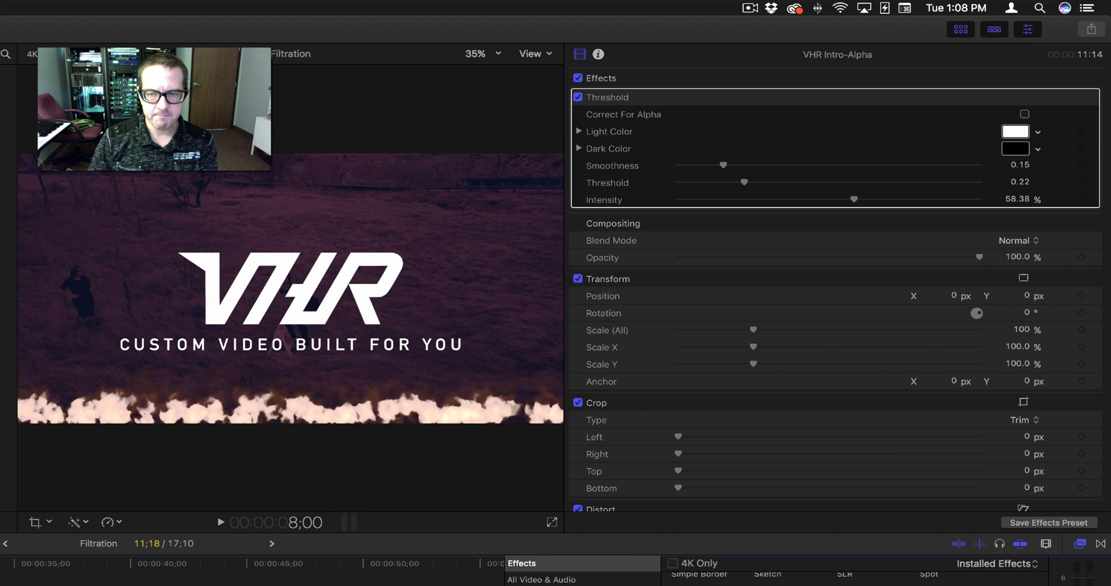
# Enable Correct For Alpha on the title's Threshold and make its light colour orange.
pyautogui.click(1025, 114)
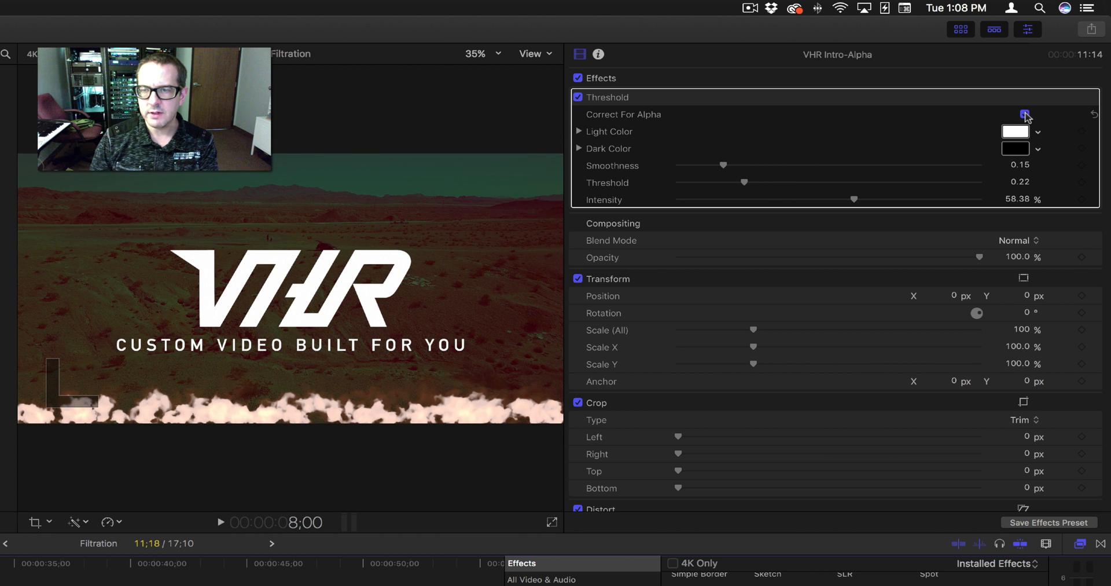
pyautogui.click(1023, 115)
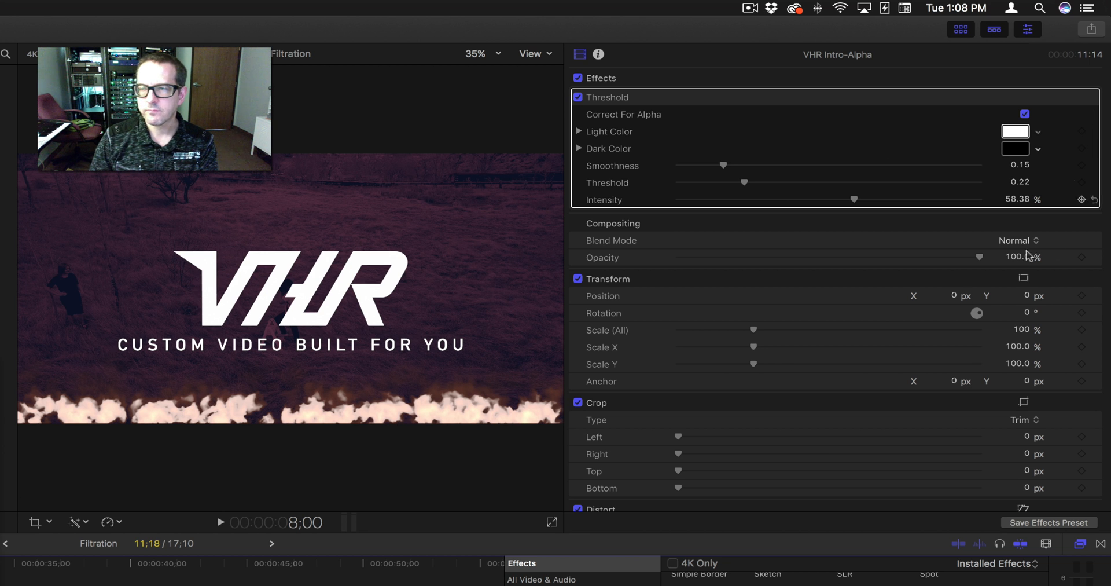
pyautogui.click(1016, 131)
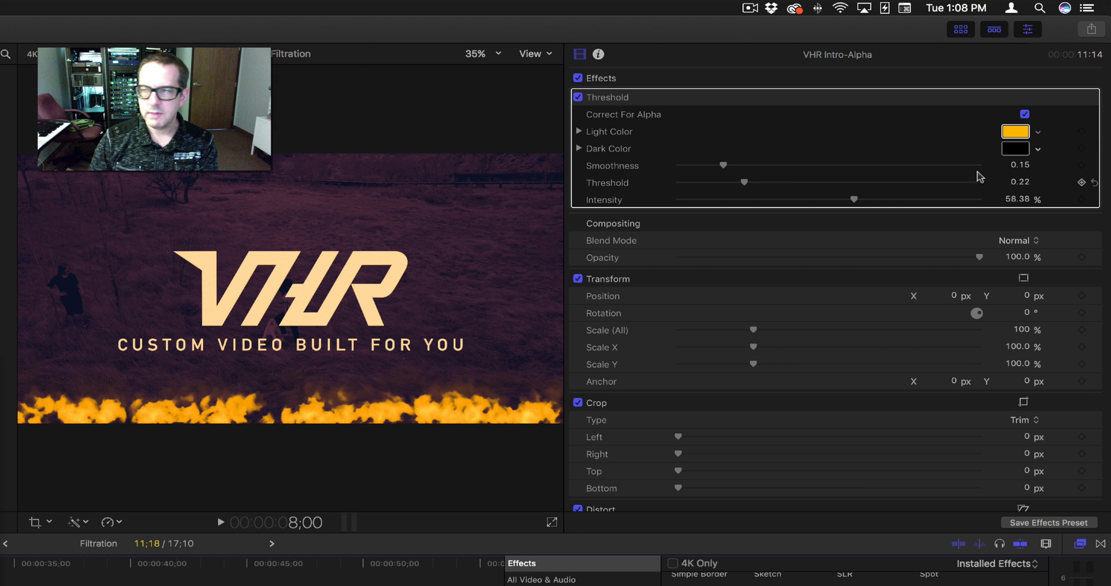
pyautogui.moveTo(190, 409)
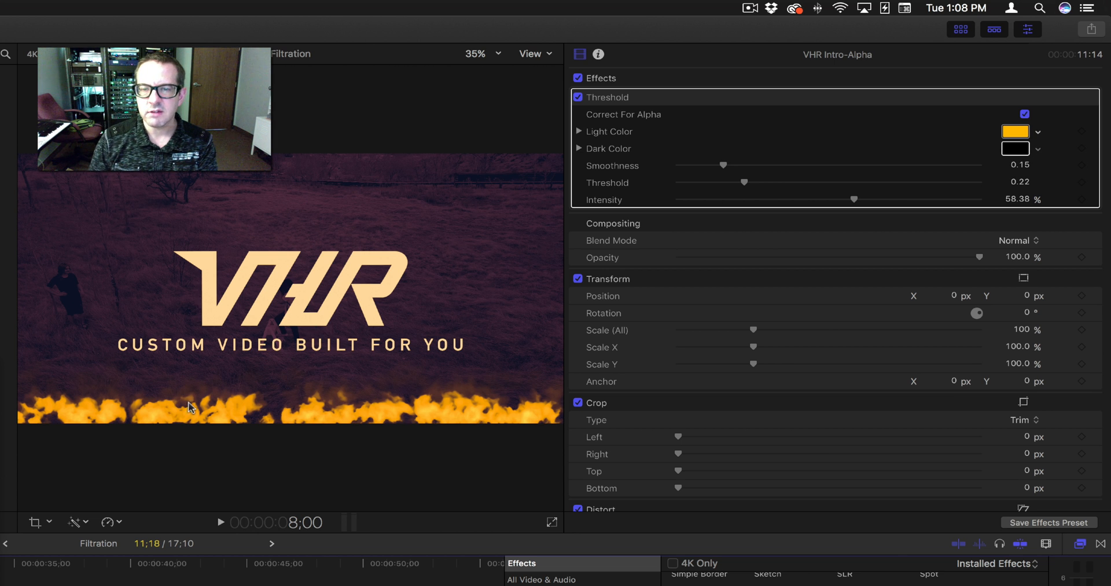
pyautogui.moveTo(447, 421)
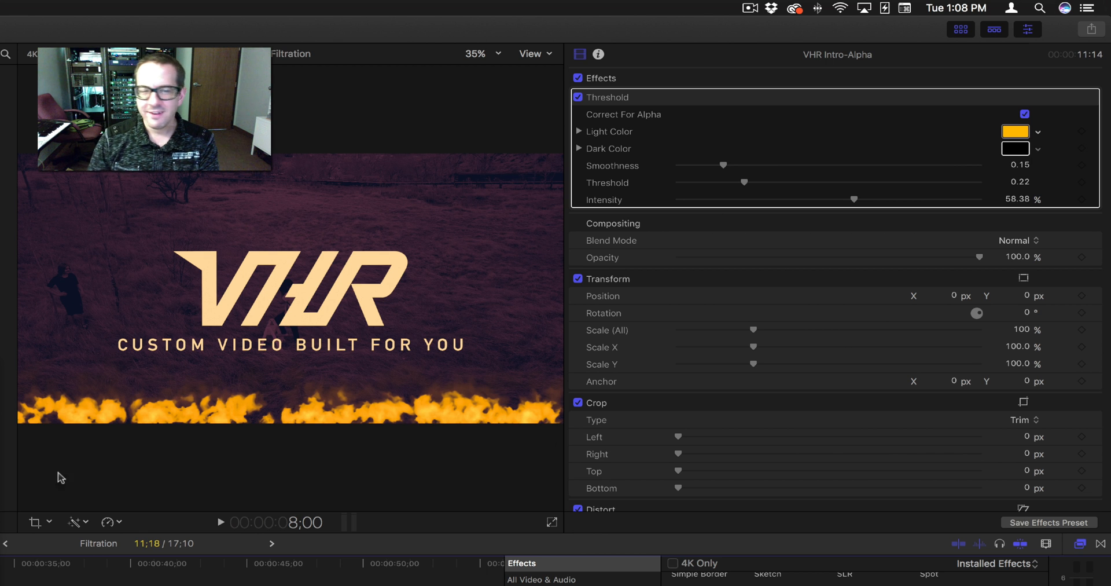
pyautogui.click(1015, 148)
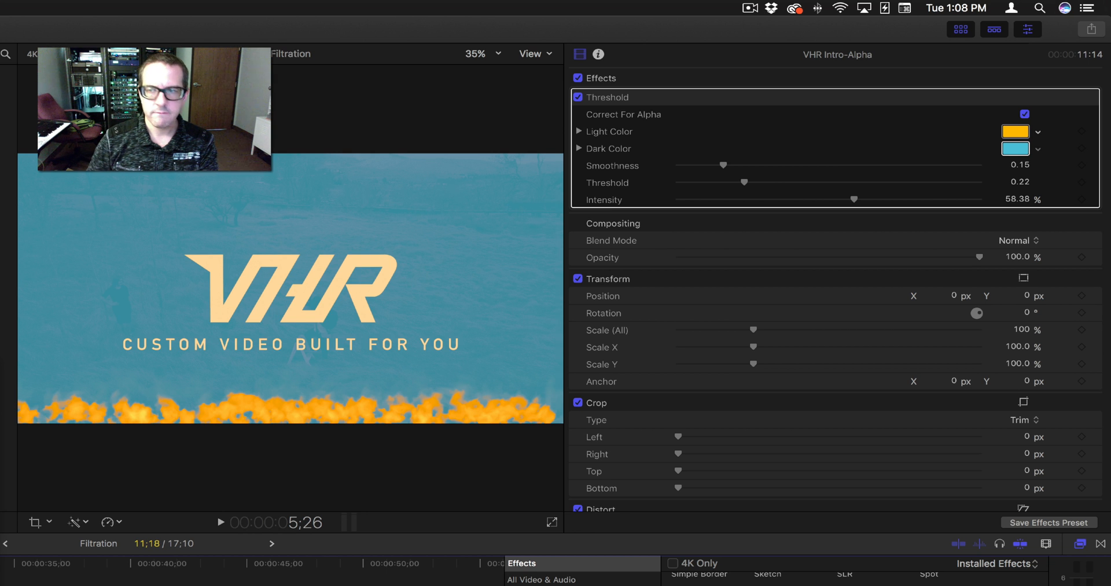
# Set the dark colour to teal and toggle alpha correction off and on to compare.
pyautogui.click(1023, 114)
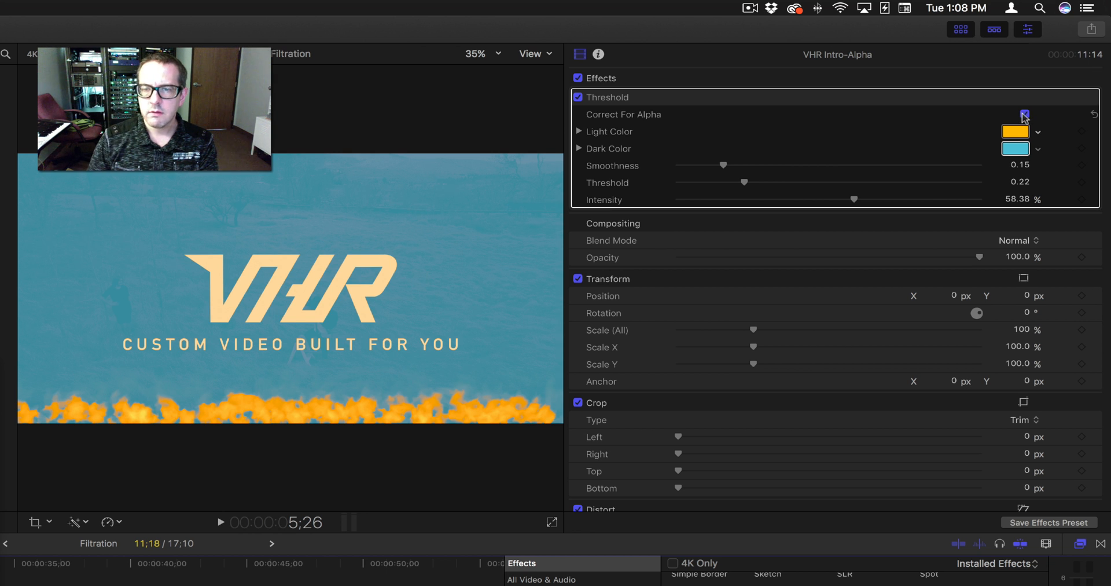
pyautogui.click(1024, 115)
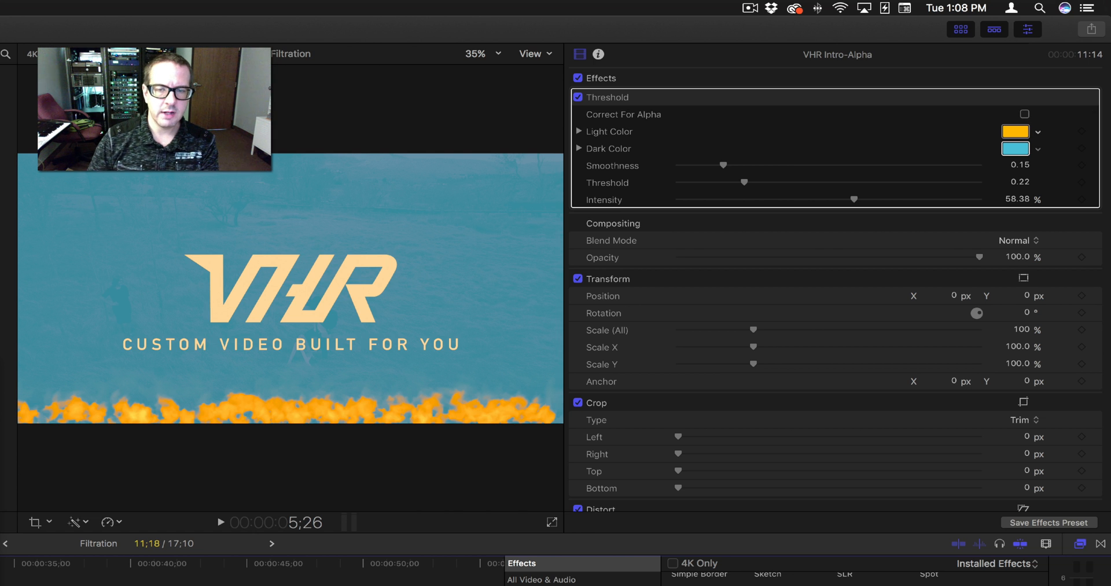
pyautogui.click(220, 522)
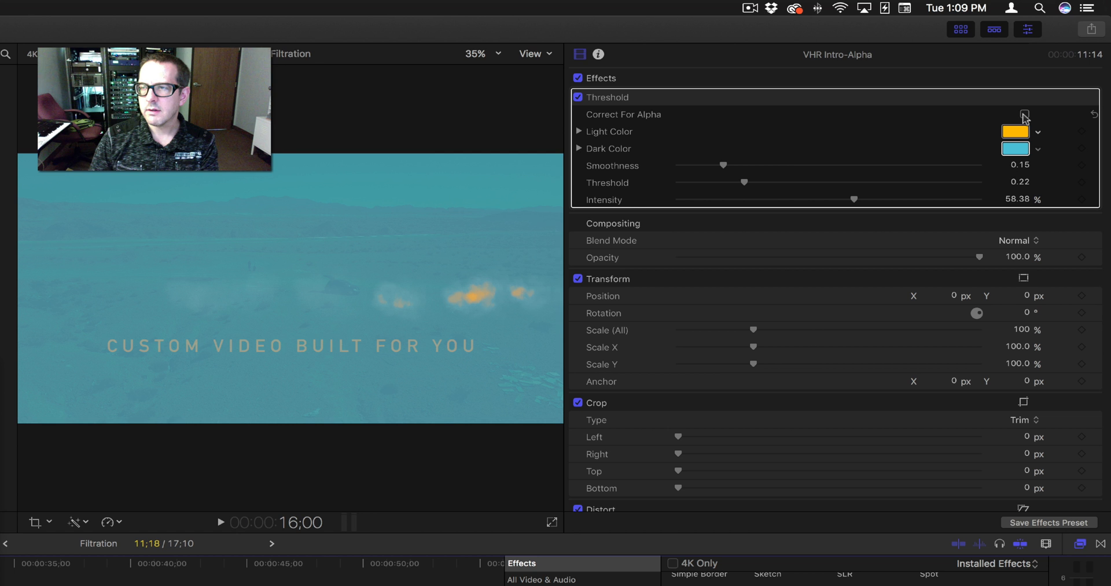
pyautogui.moveTo(623, 297)
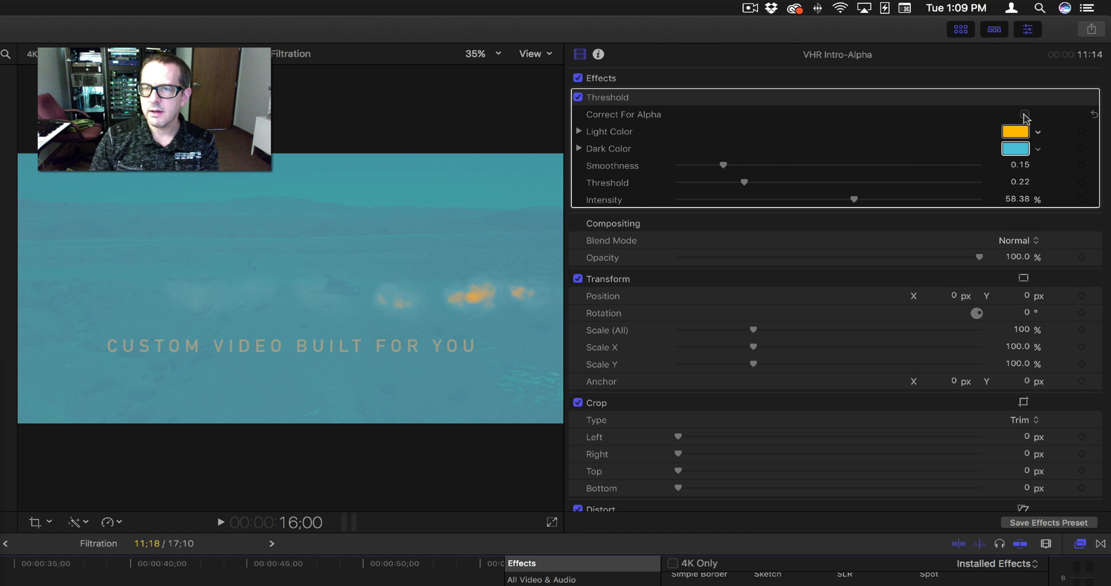
pyautogui.click(1026, 114)
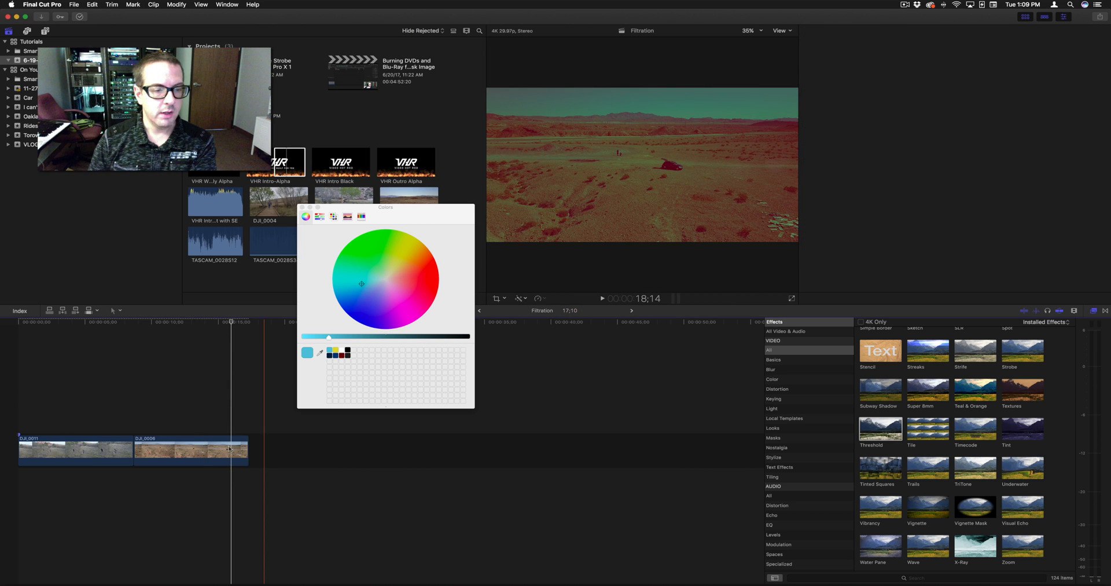
# Disable the Threshold effect on the DJI_0006 and DJI_0011 drone clips.
pyautogui.click(190, 450)
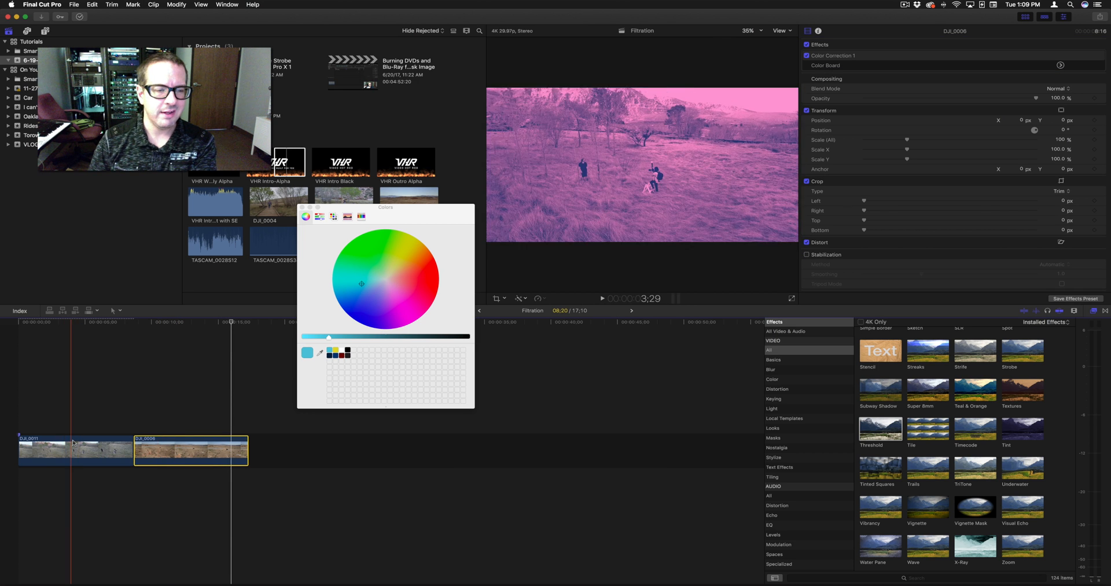
pyautogui.click(74, 451)
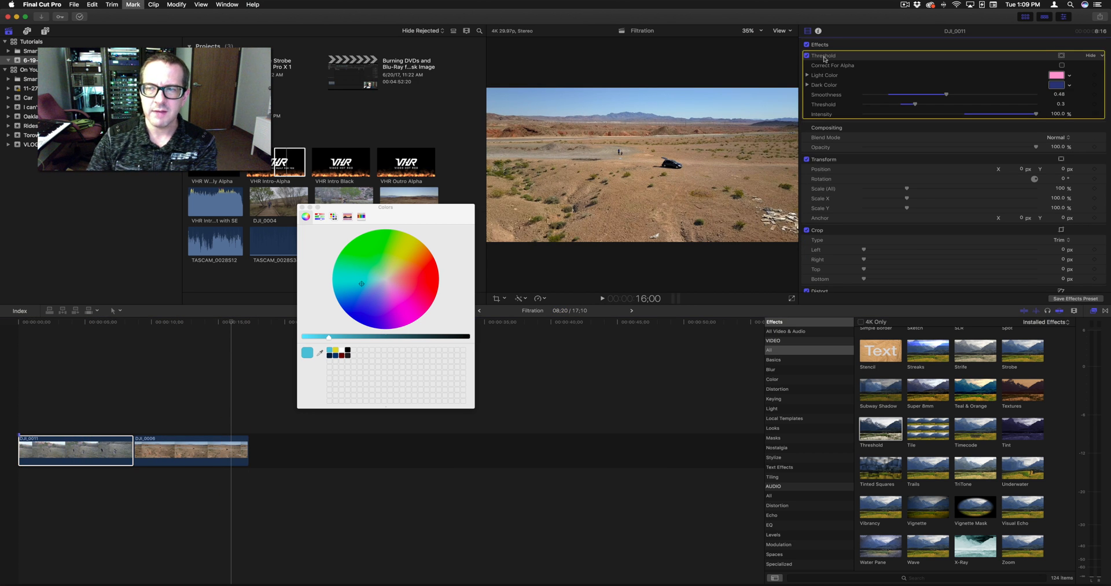
pyautogui.scroll(-3)
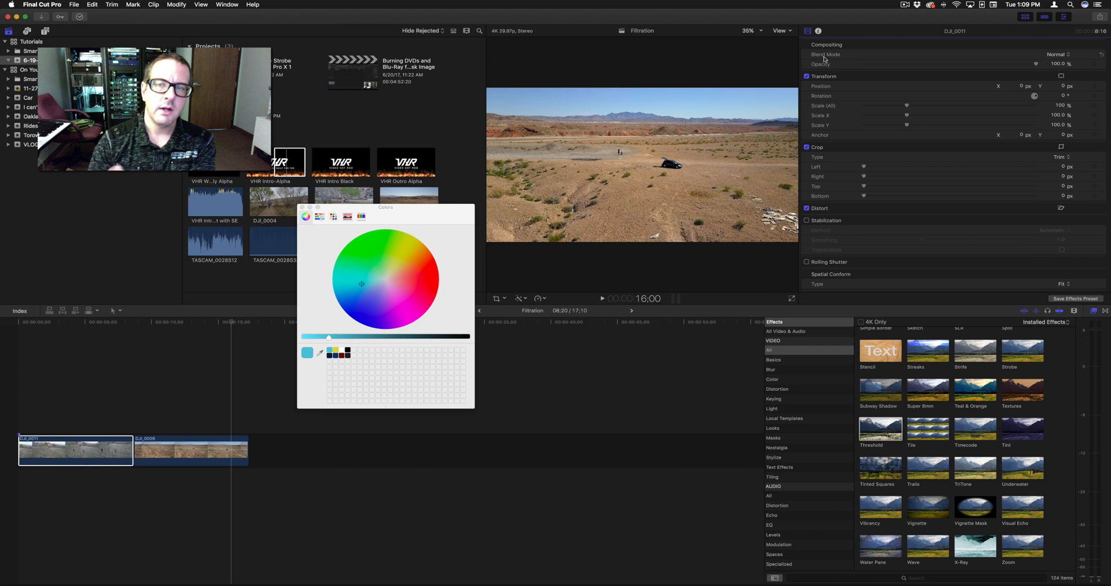
# Skim through the first drone clip to check its natural colours.
pyautogui.click(90, 322)
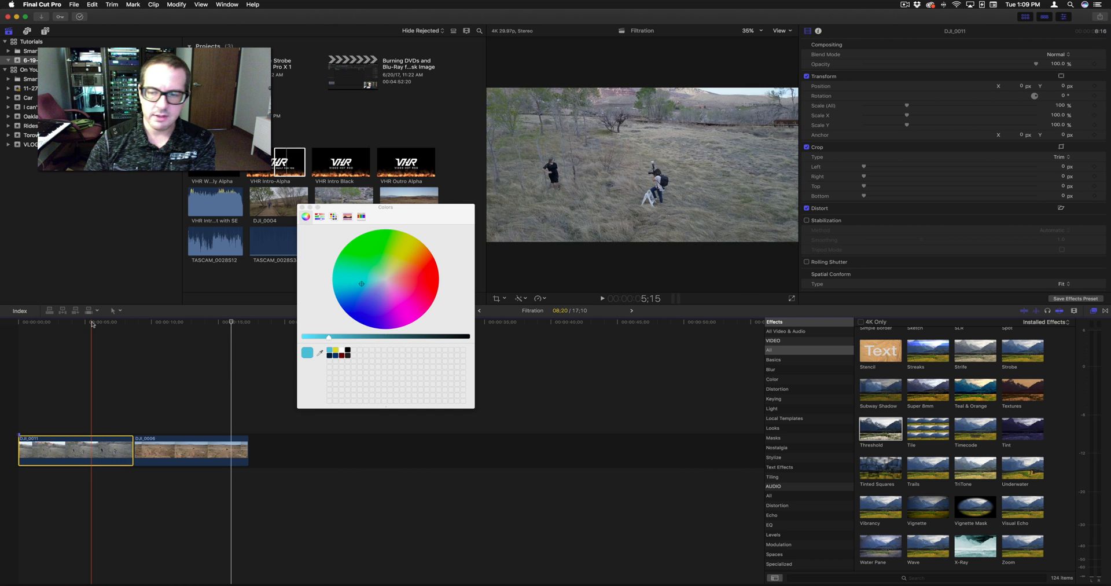
pyautogui.click(63, 322)
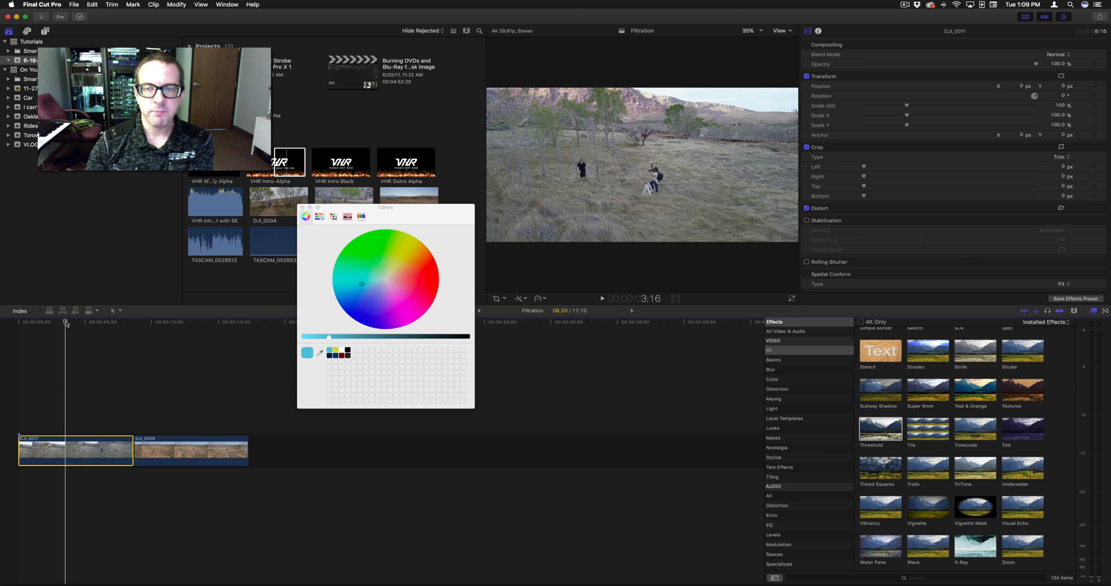